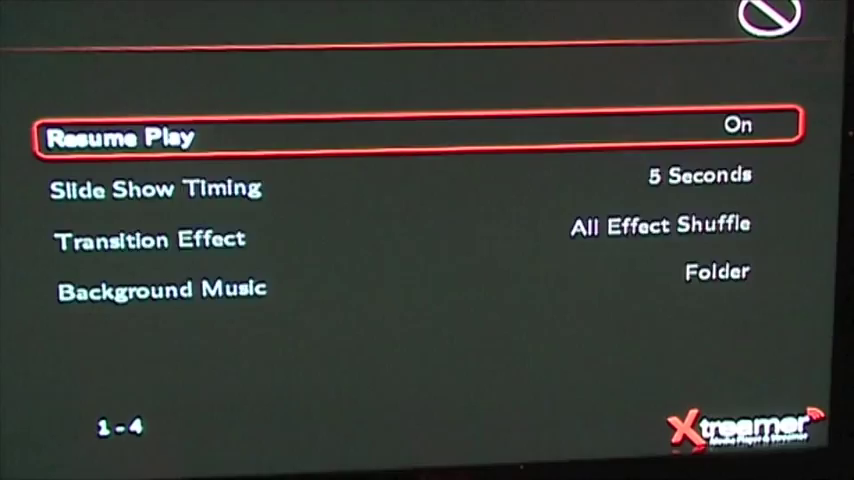
Step: Reach System Update on the System settings page, where firmware VER 1.0.2 is listed
left_click(248, 14)
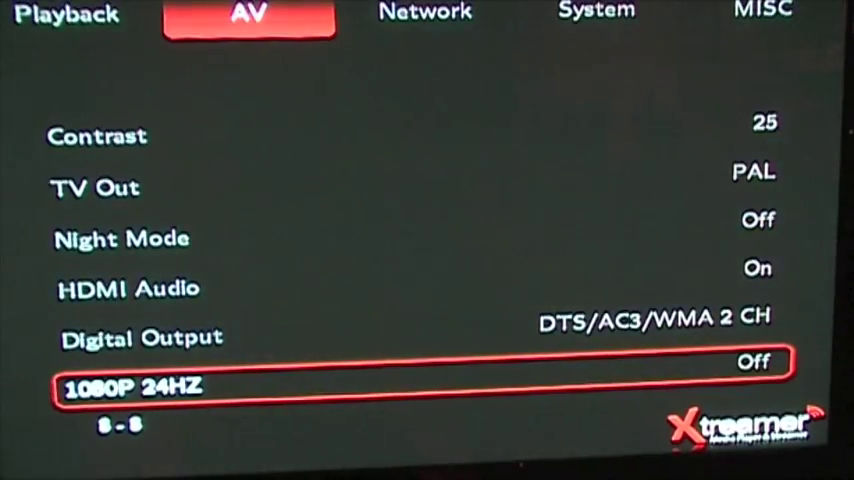
left_click(596, 12)
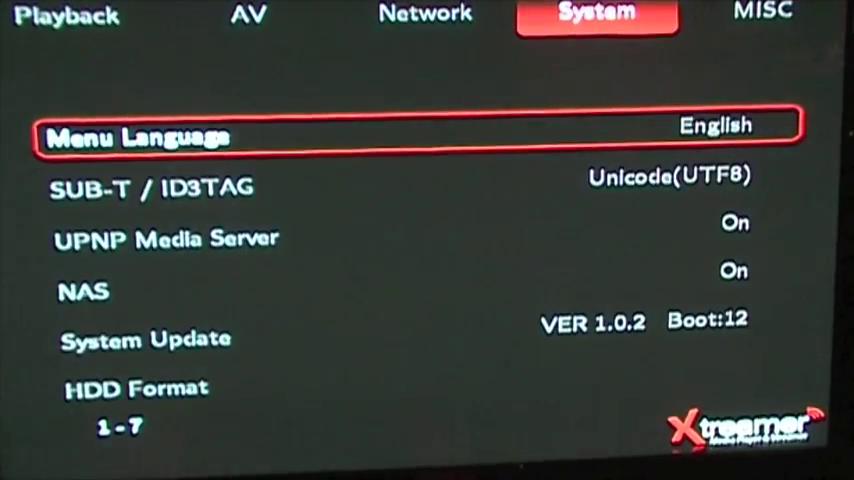
key("Down")
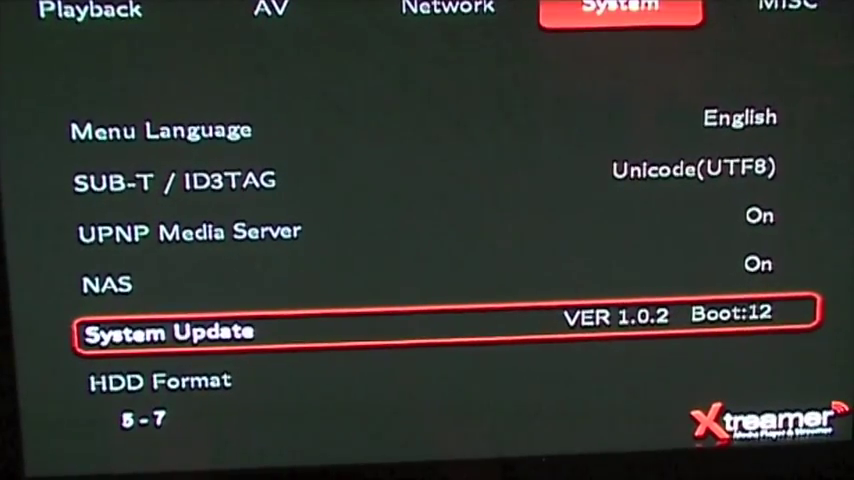
Step: Select Xtreamer_1.0.3.1.xtr from the USB drive and confirm upgrading from VER 1.0.2
left_click(168, 332)
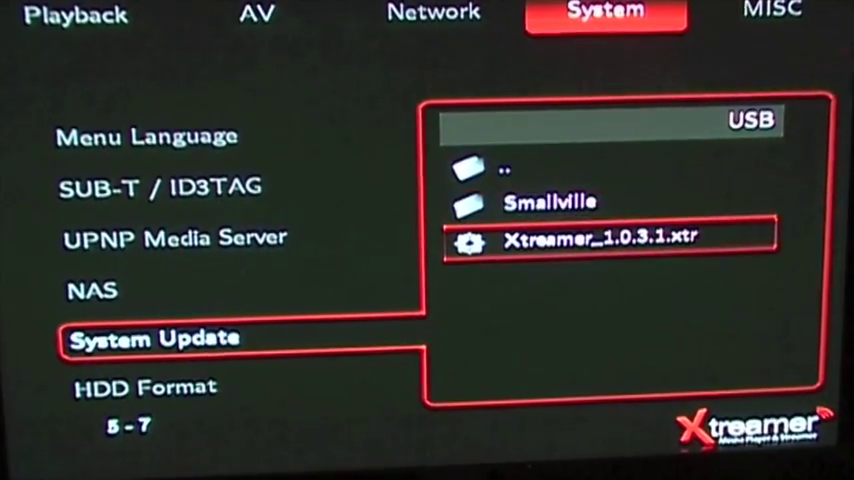
left_click(596, 238)
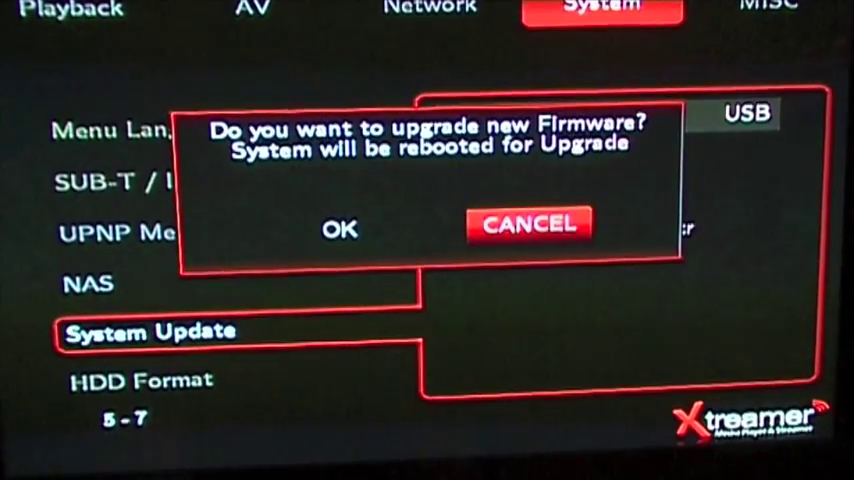
left_click(528, 224)
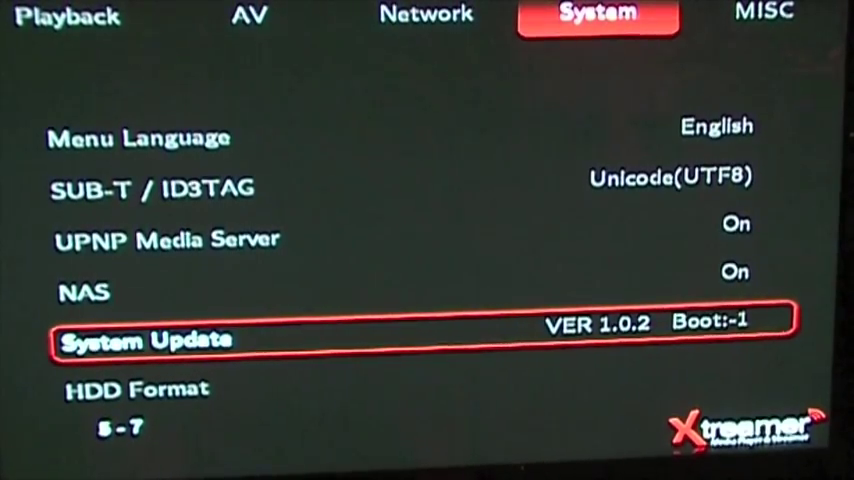
Step: Let the player reboot into User Upgrade Mode and start installing the new firmware
left_click(140, 340)
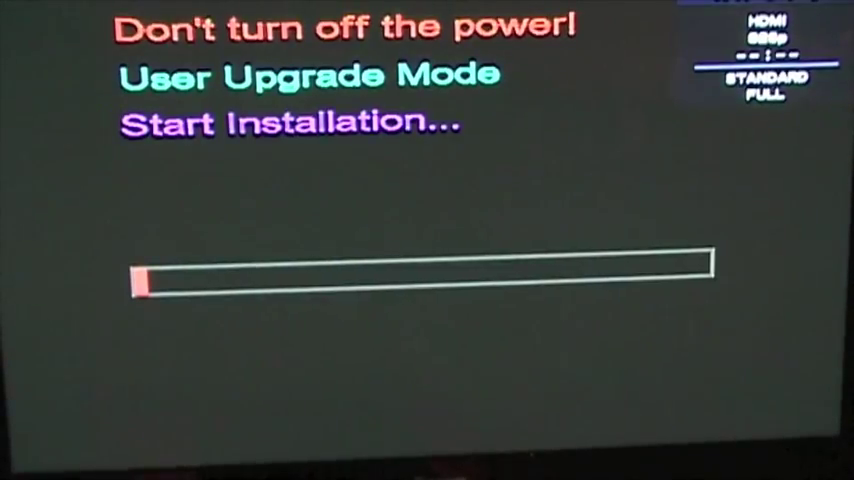